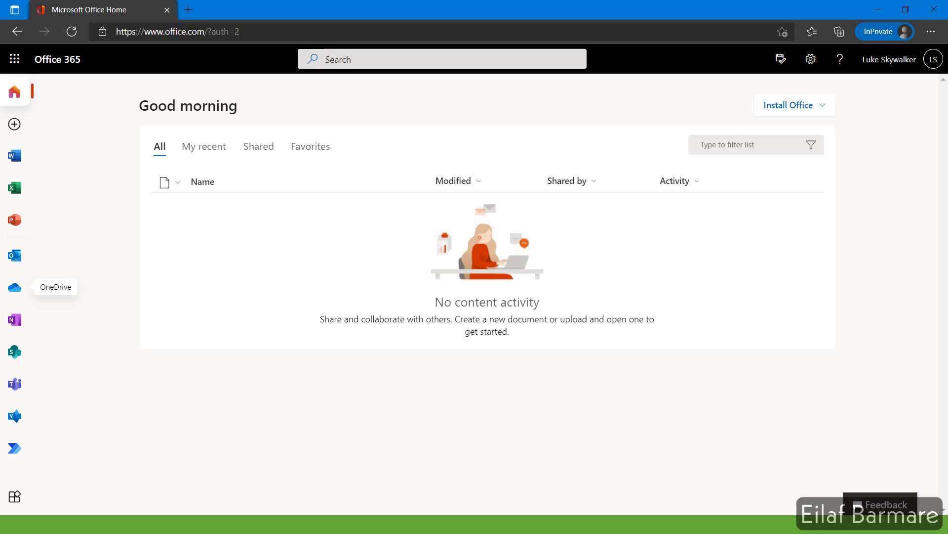
mouse_move(880, 83)
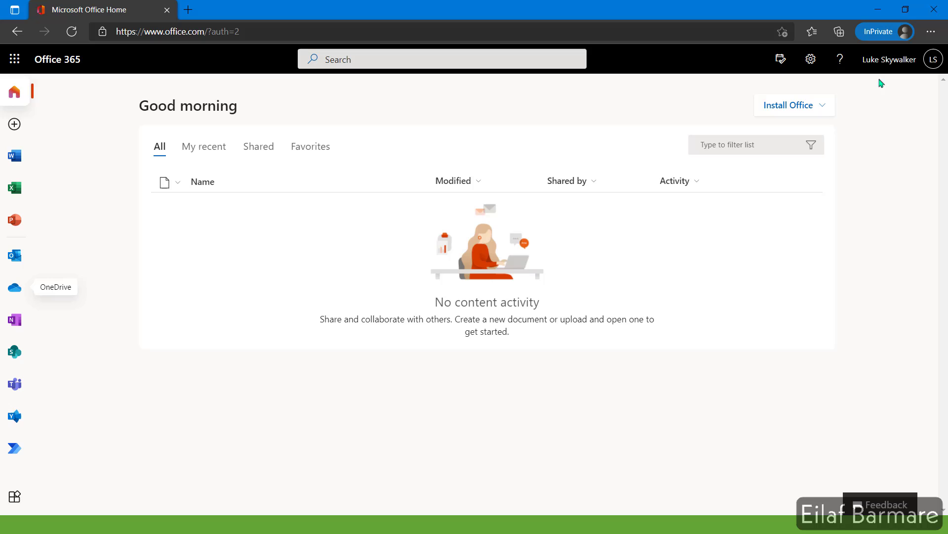
mouse_move(878, 69)
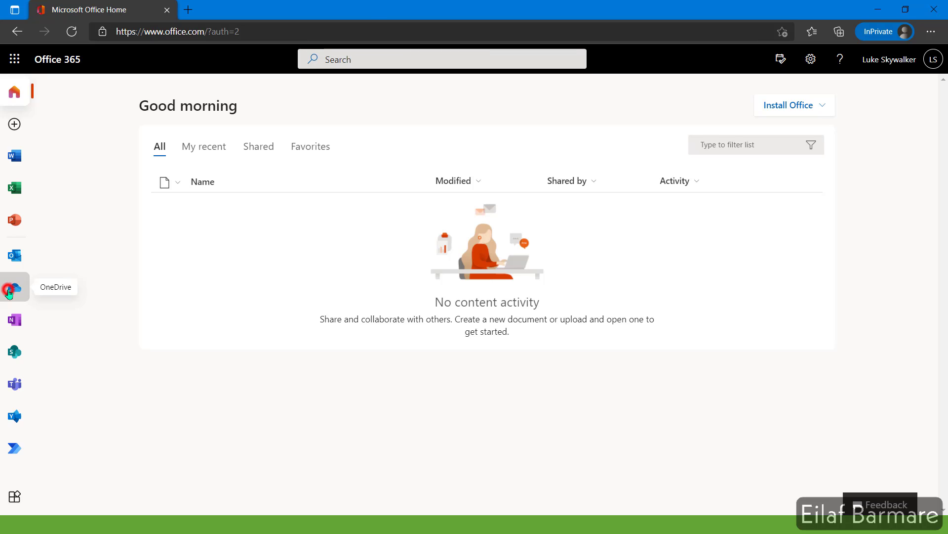
Launch OneDrive from the Office.com app bar, which opens a Delve profile tab instead.
click(14, 286)
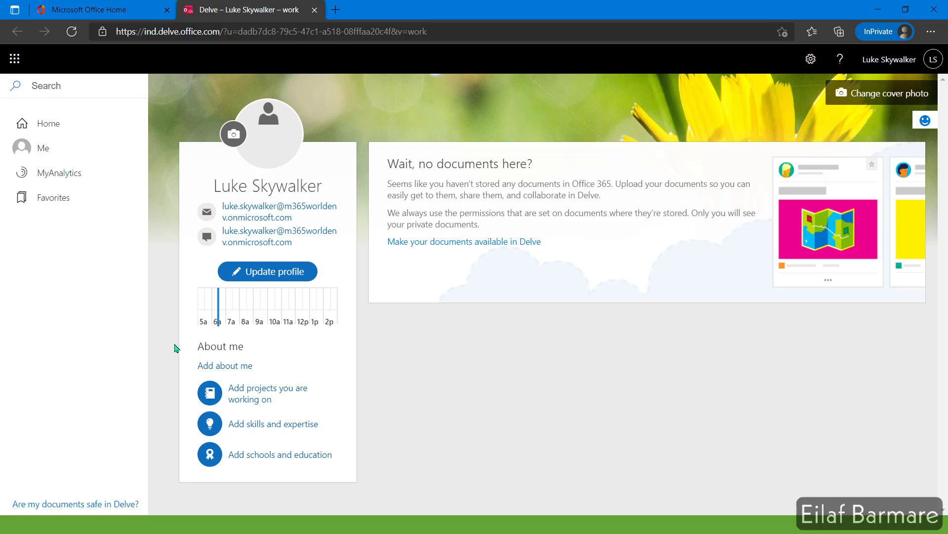
Switch to the PowerPoint Resolution slide describing the Create Personal Site fix.
key(alt+tab)
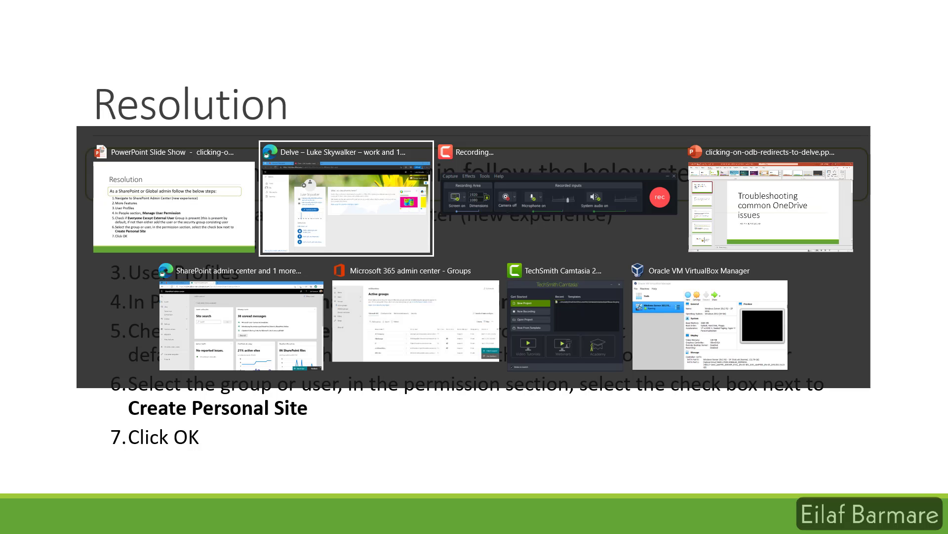
Open the classic User Profiles page via More features in SharePoint admin center.
click(239, 317)
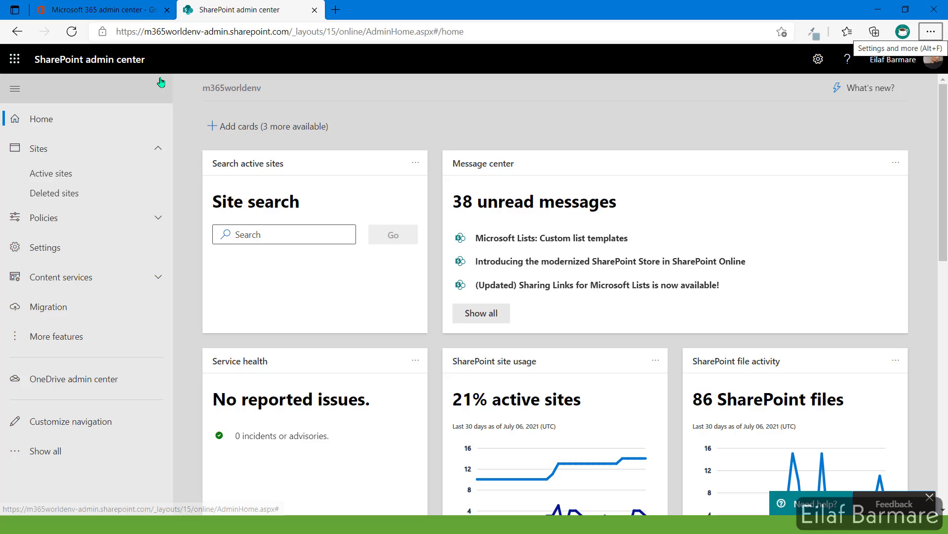
mouse_move(51, 336)
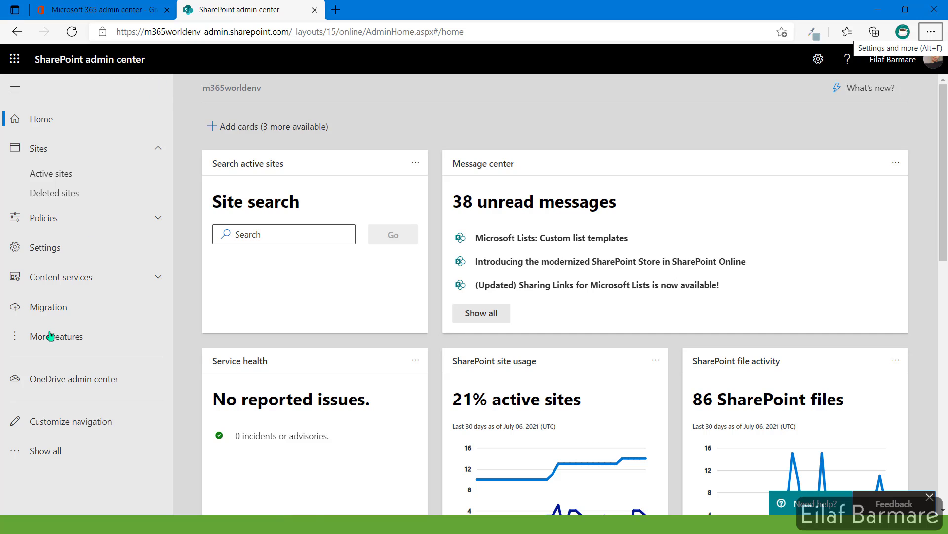
mouse_move(57, 336)
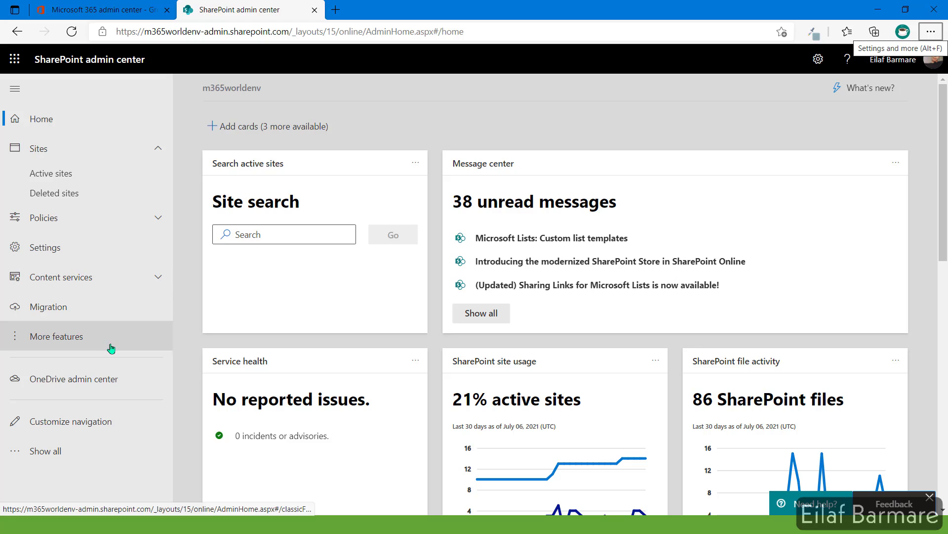
click(55, 336)
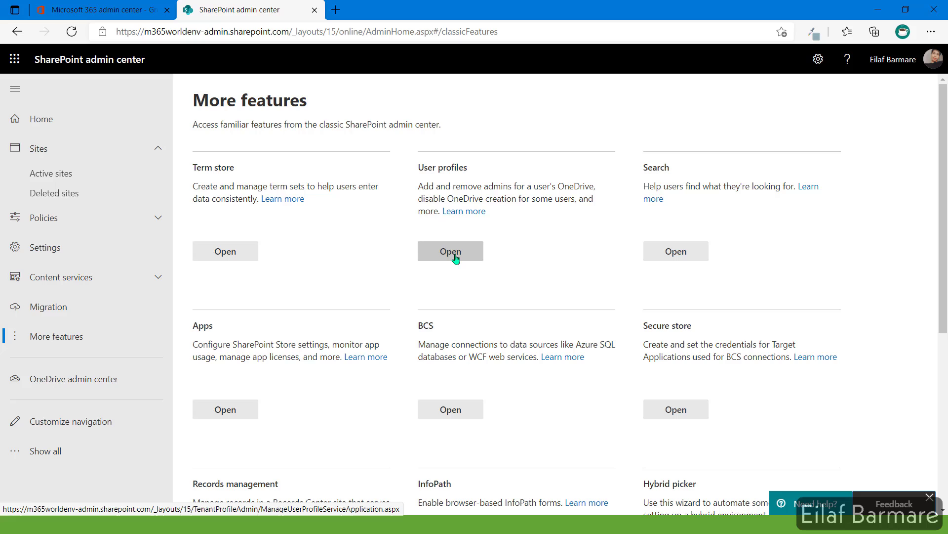
click(450, 251)
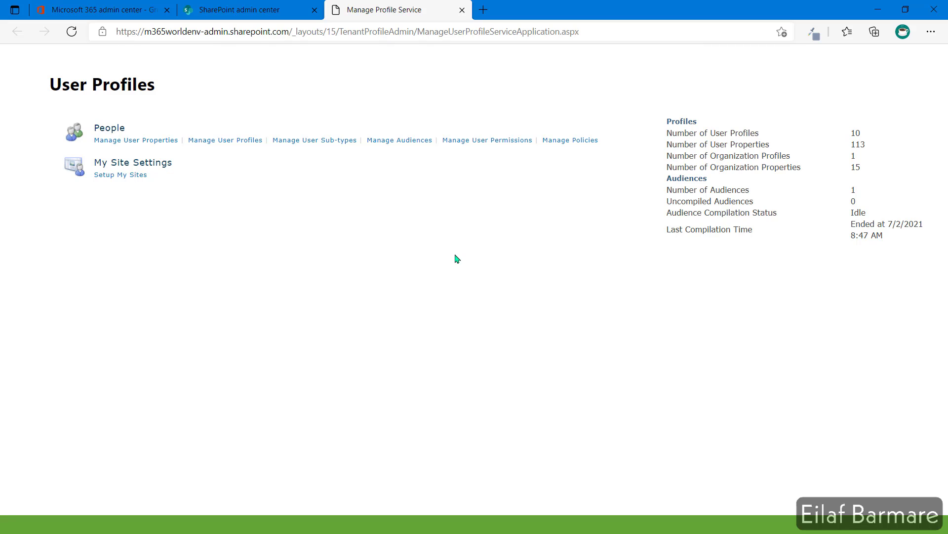
mouse_move(453, 173)
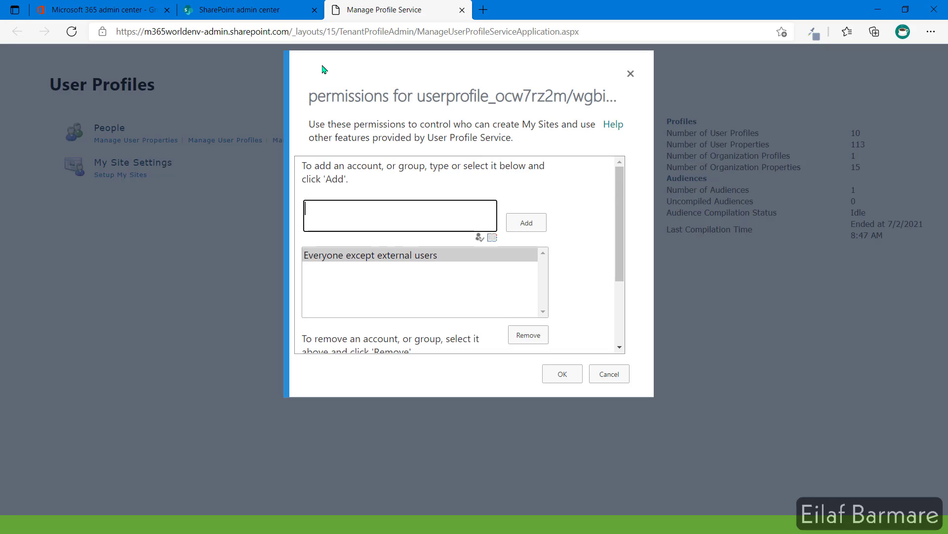
mouse_move(331, 270)
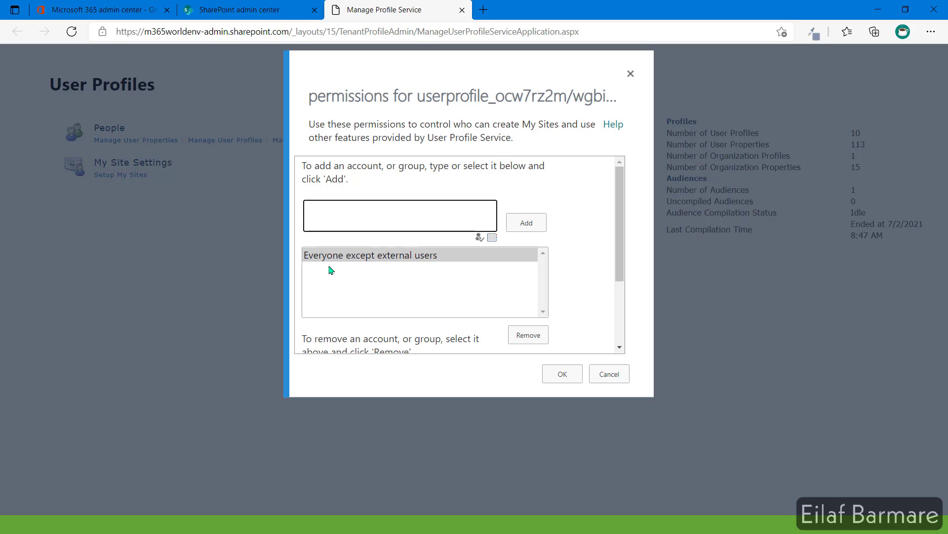
mouse_move(429, 266)
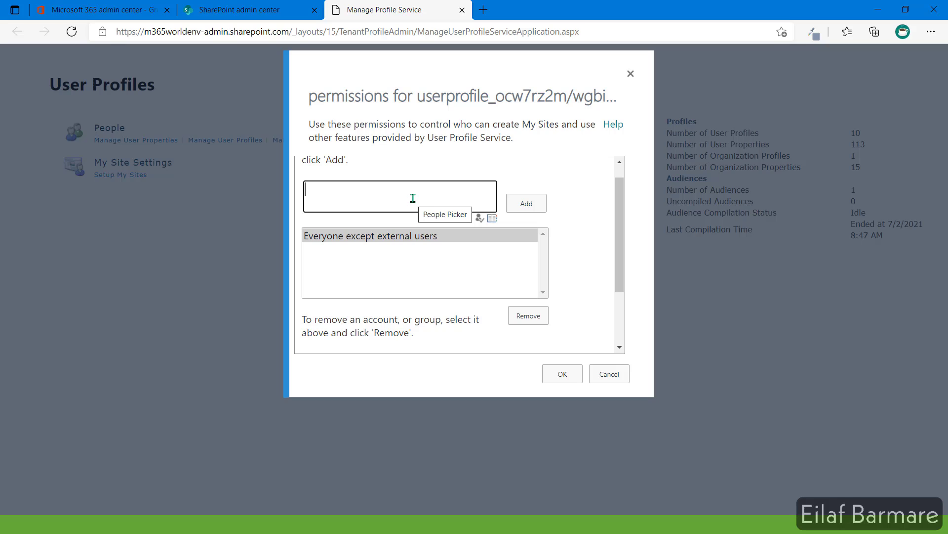
mouse_move(407, 264)
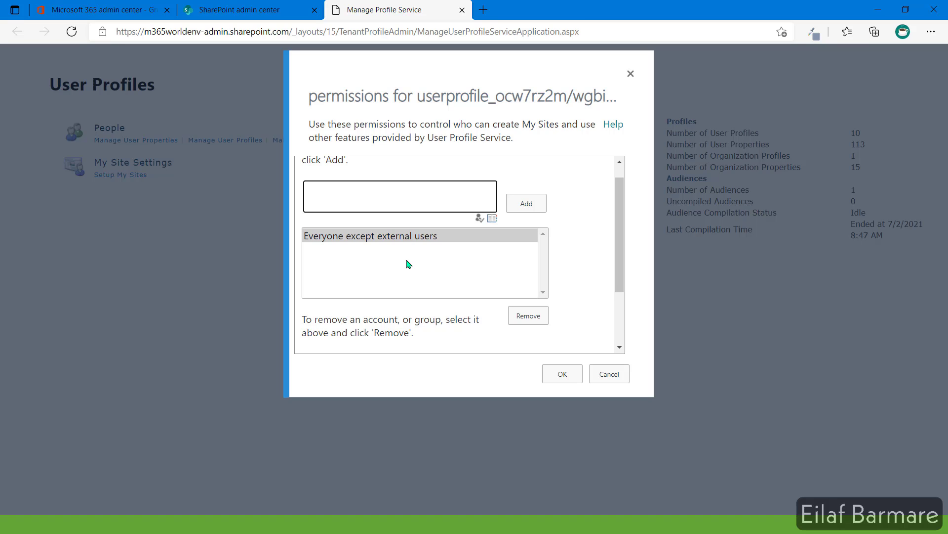
Select Everyone except external users in the Manage User Permissions dialog.
click(380, 235)
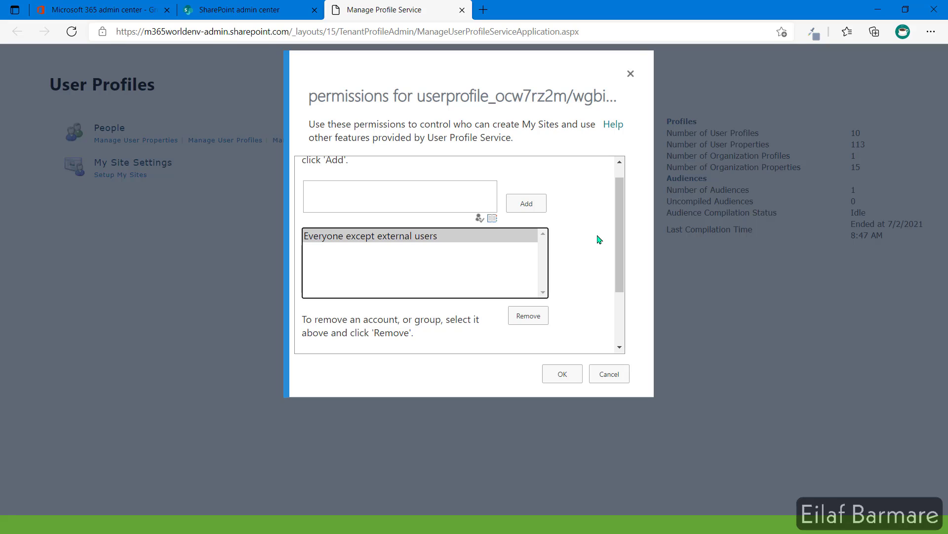
Check Create Personal Site for Everyone except external users and save with OK.
scroll(down, 3)
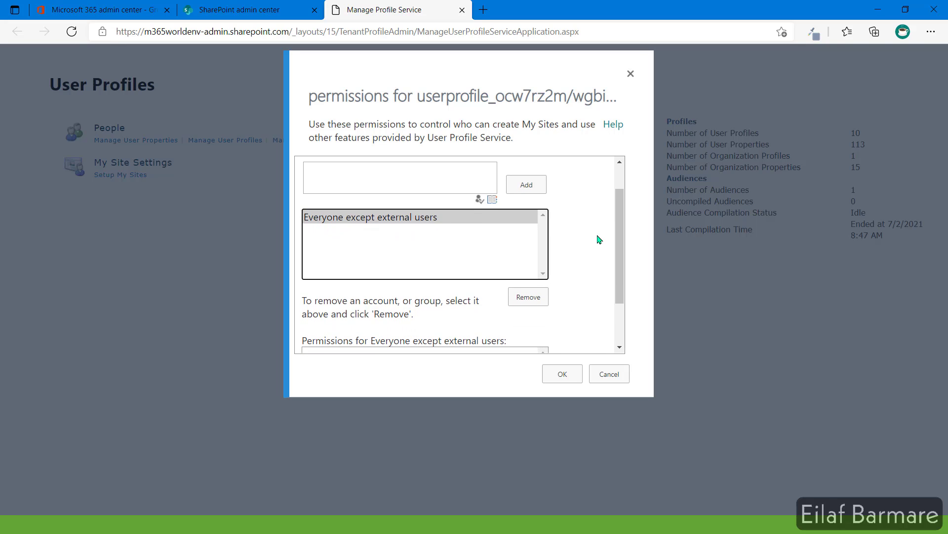
scroll(down, 3)
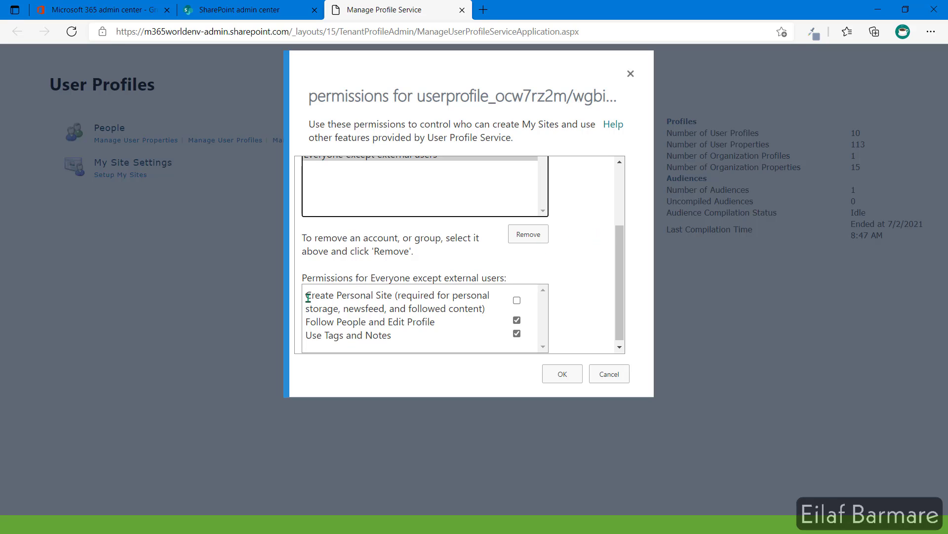
double_click(349, 294)
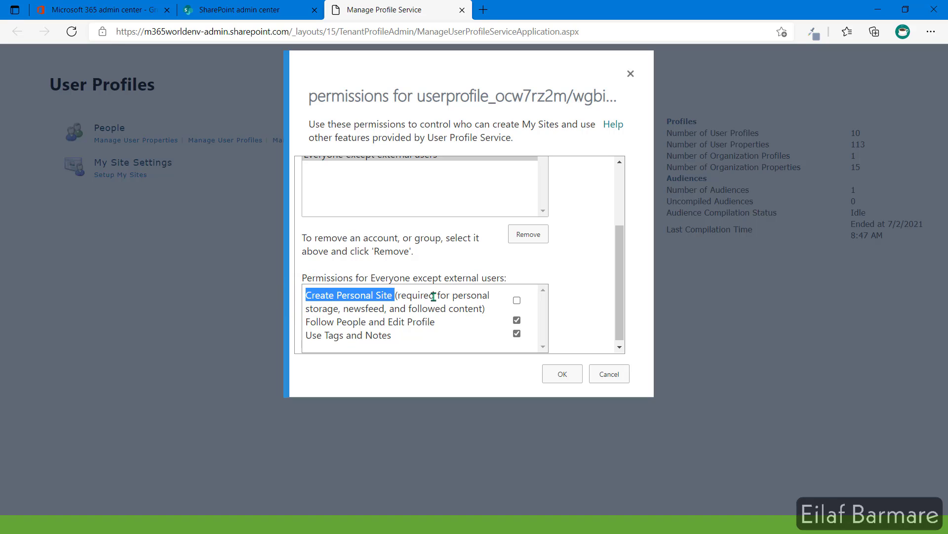
click(516, 300)
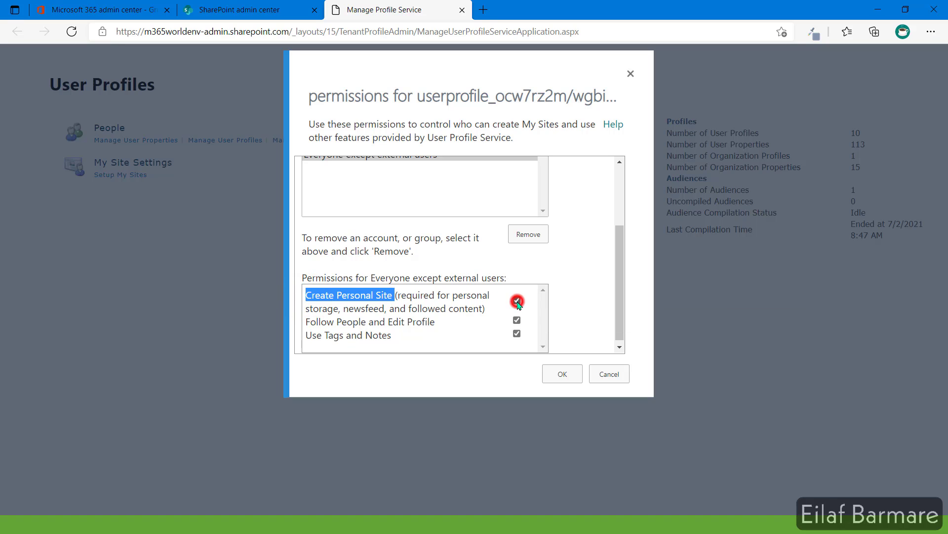
click(517, 302)
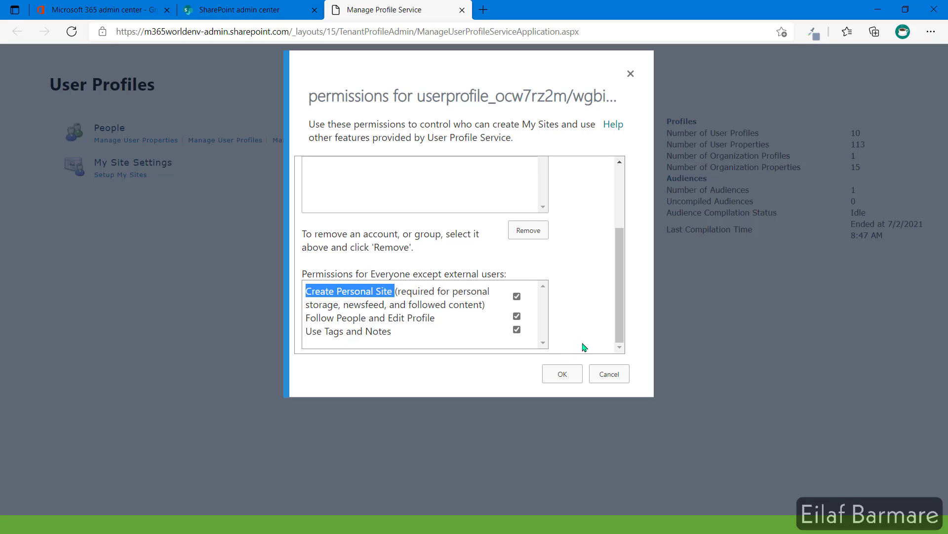
mouse_move(562, 373)
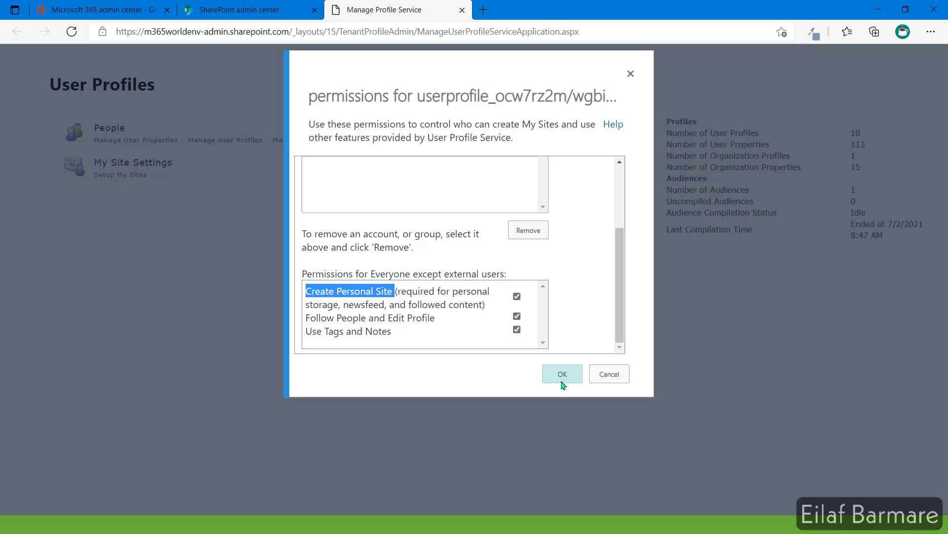
click(561, 373)
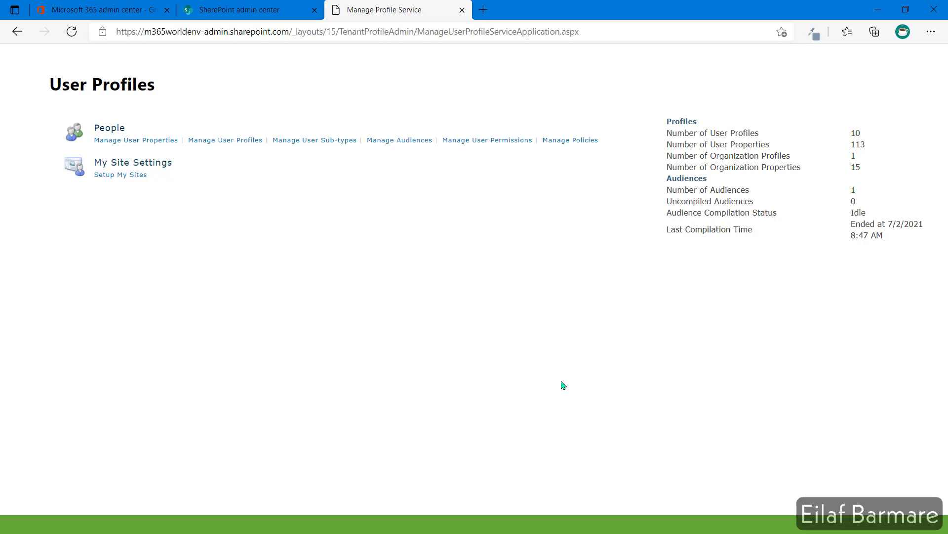
mouse_move(539, 313)
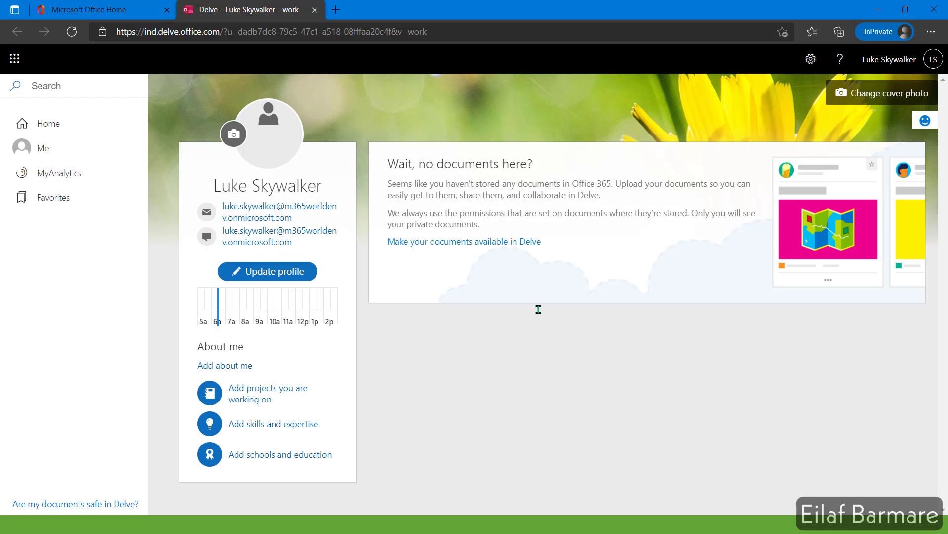
Close Delve, reload office.com and retry OneDrive, landing on Delve with a My OneDrive link.
click(314, 10)
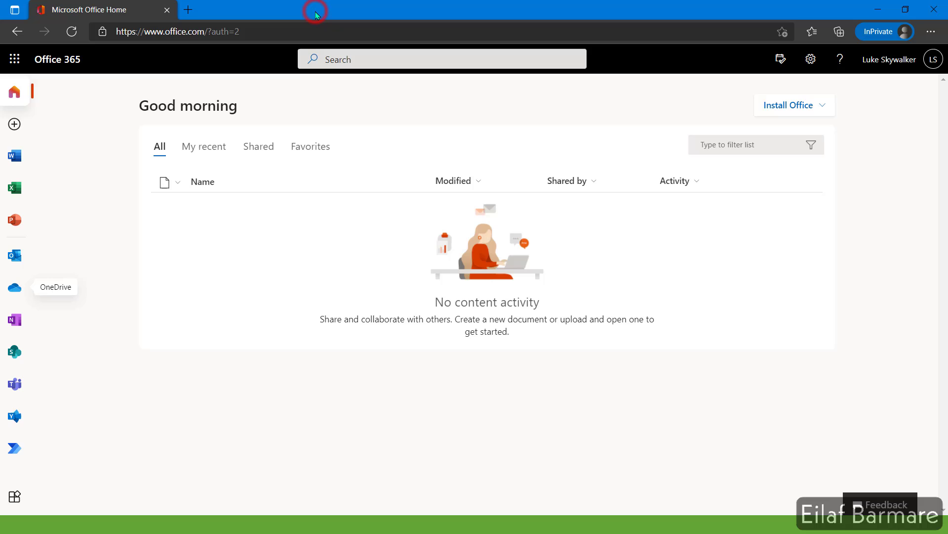
mouse_move(254, 21)
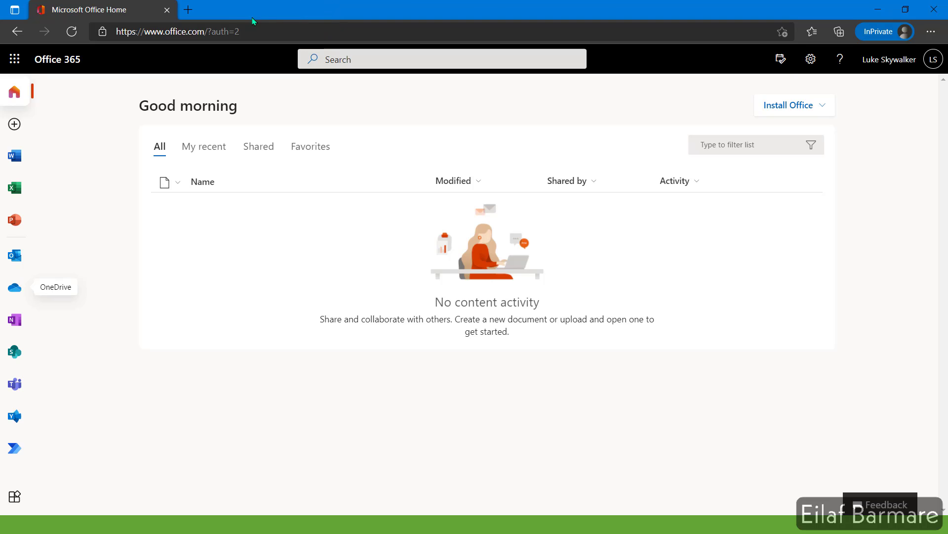
click(70, 32)
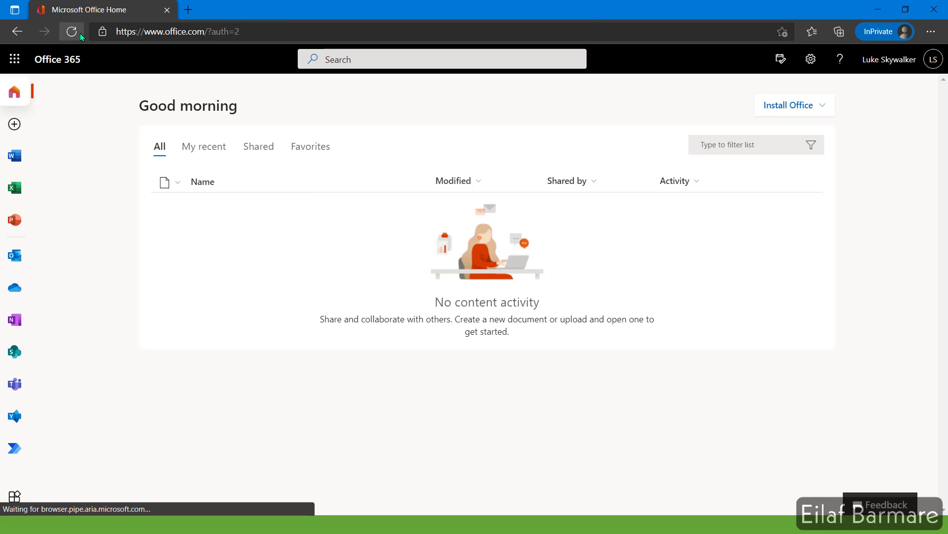
mouse_move(14, 287)
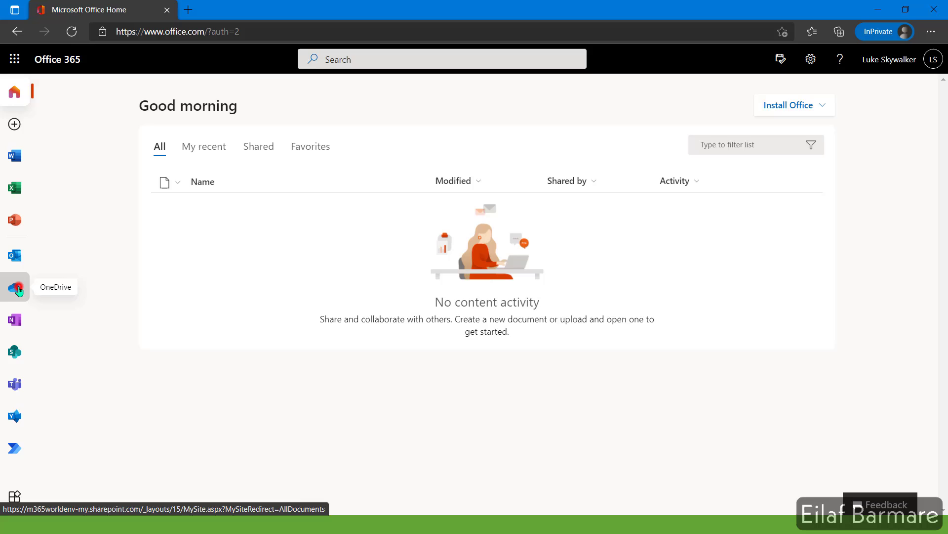
click(14, 286)
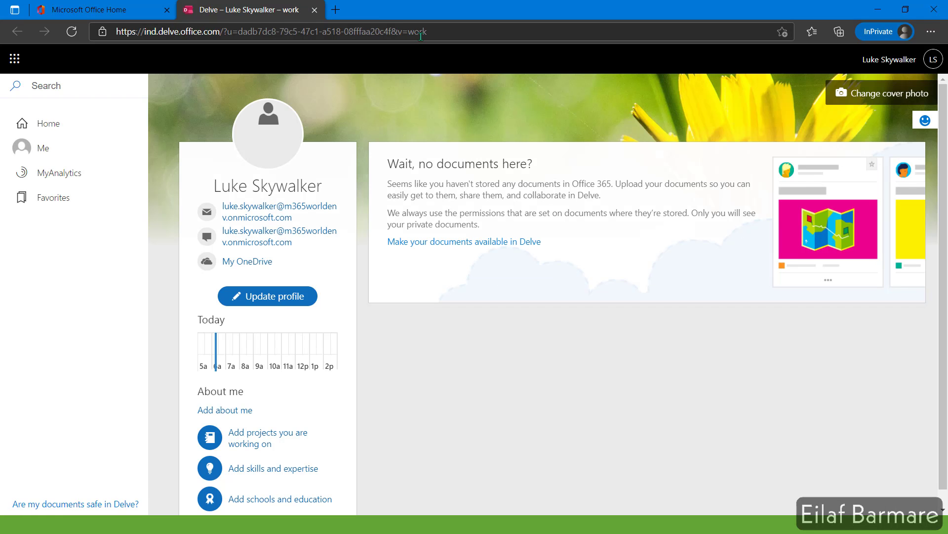
mouse_move(91, 10)
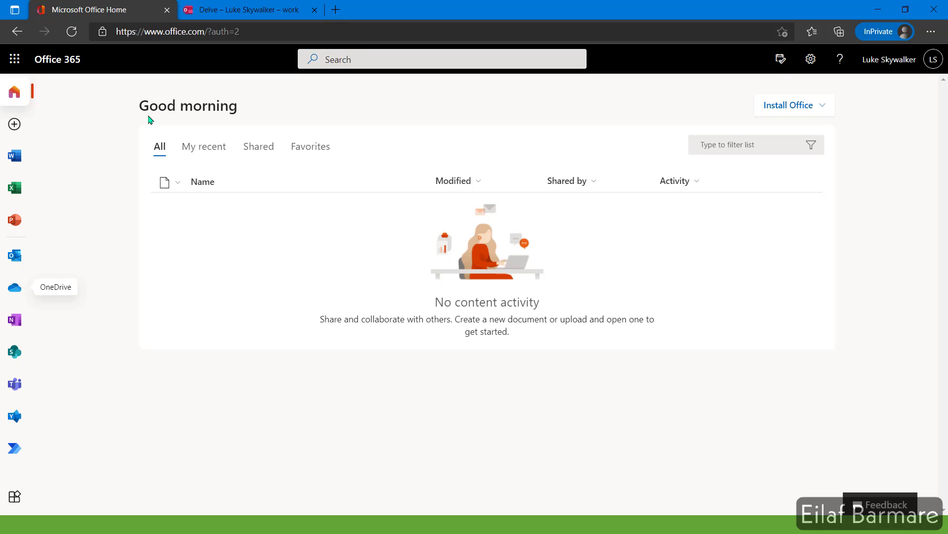
mouse_move(40, 264)
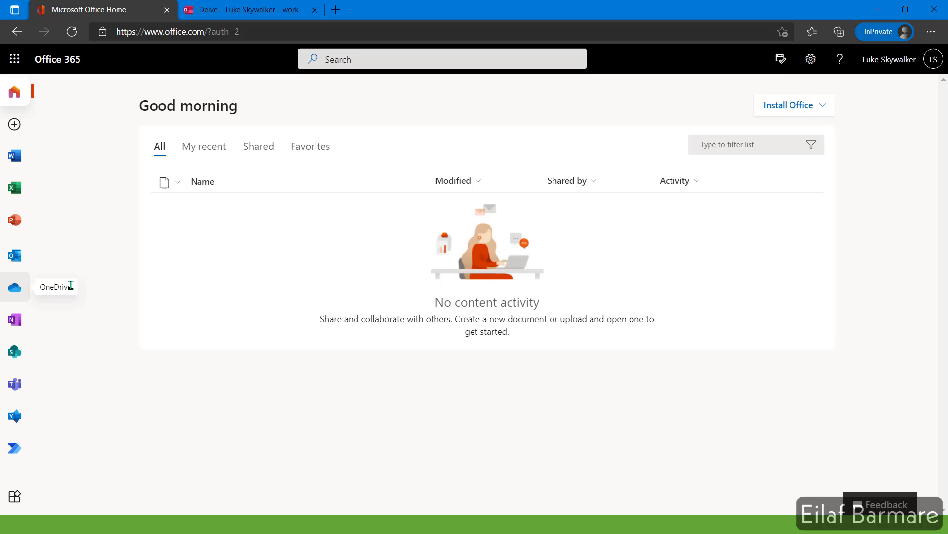
mouse_move(13, 187)
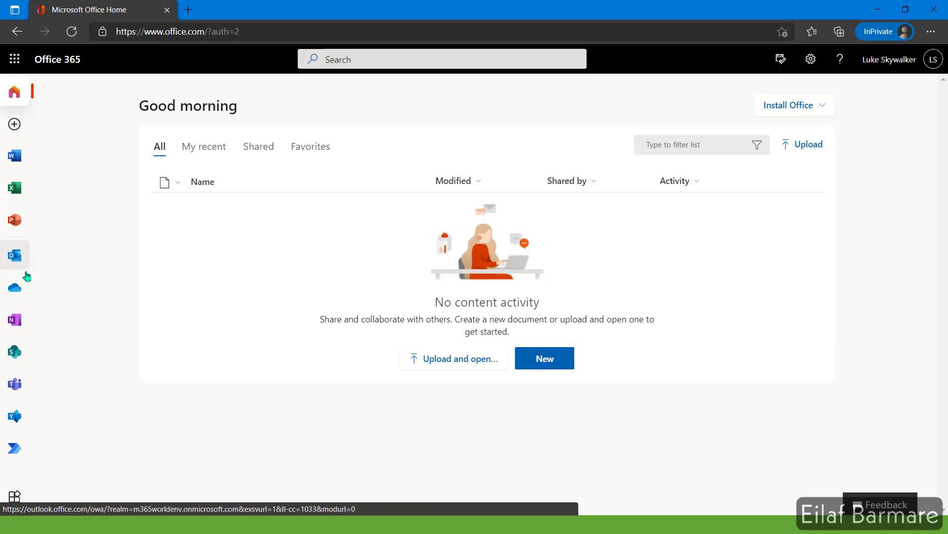
mouse_move(13, 285)
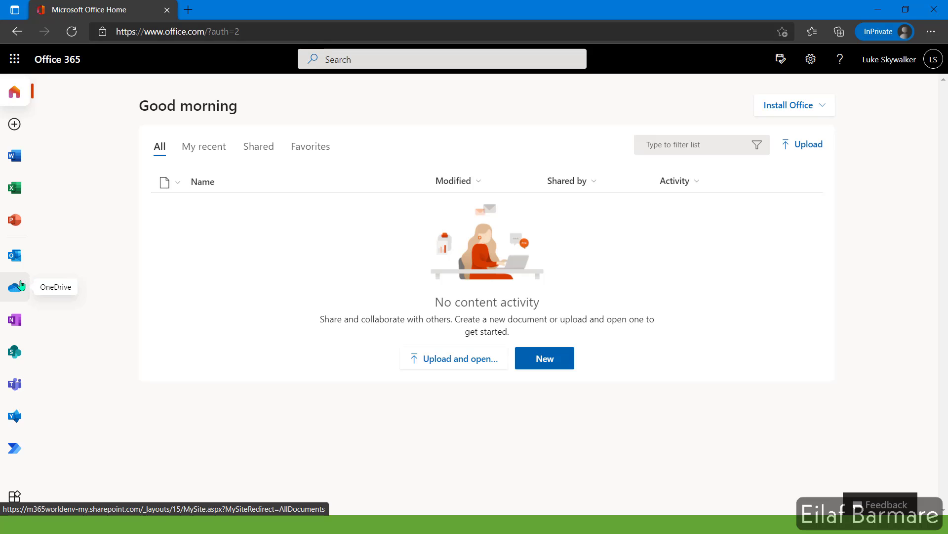
Open OneDrive's My files page and dismiss the recent files and shared library tips.
click(14, 285)
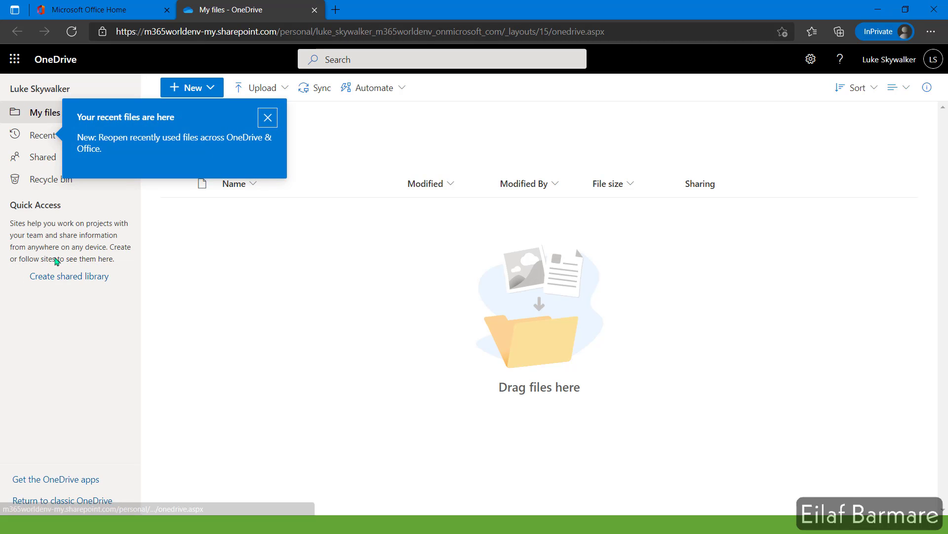
click(268, 117)
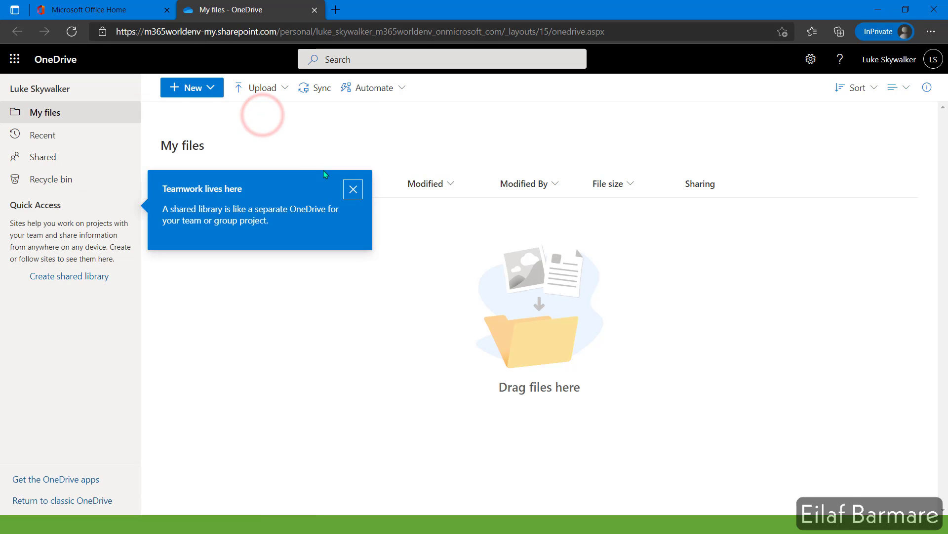
click(353, 189)
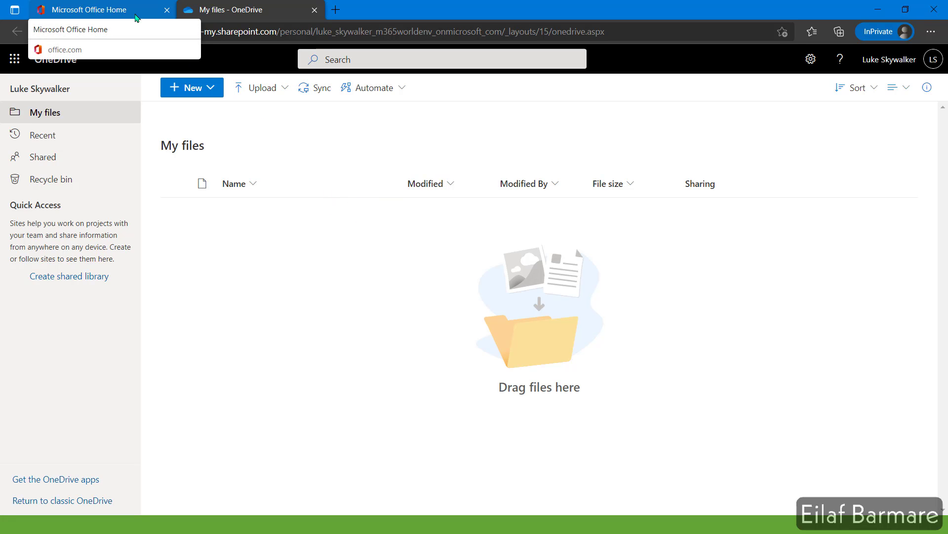
Return to the Office home tab and show the All apps list.
click(91, 10)
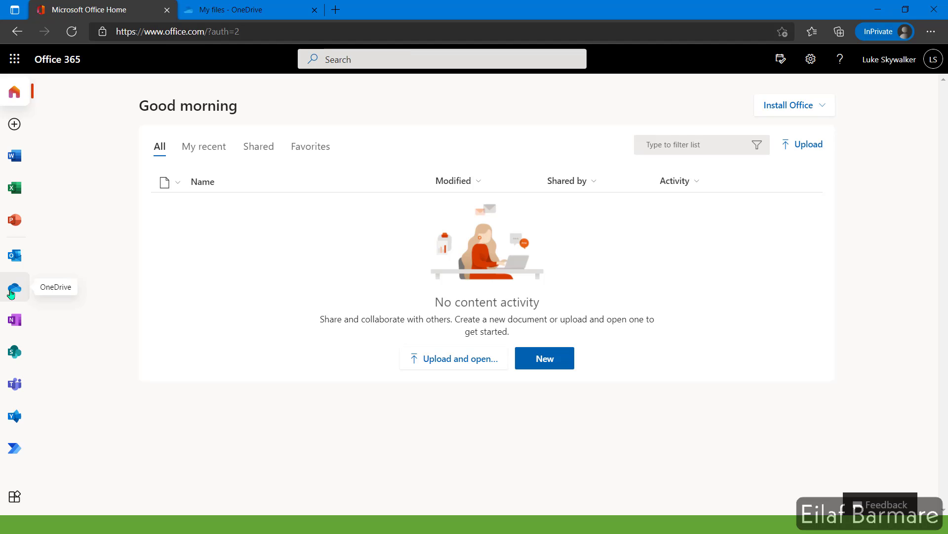
click(14, 58)
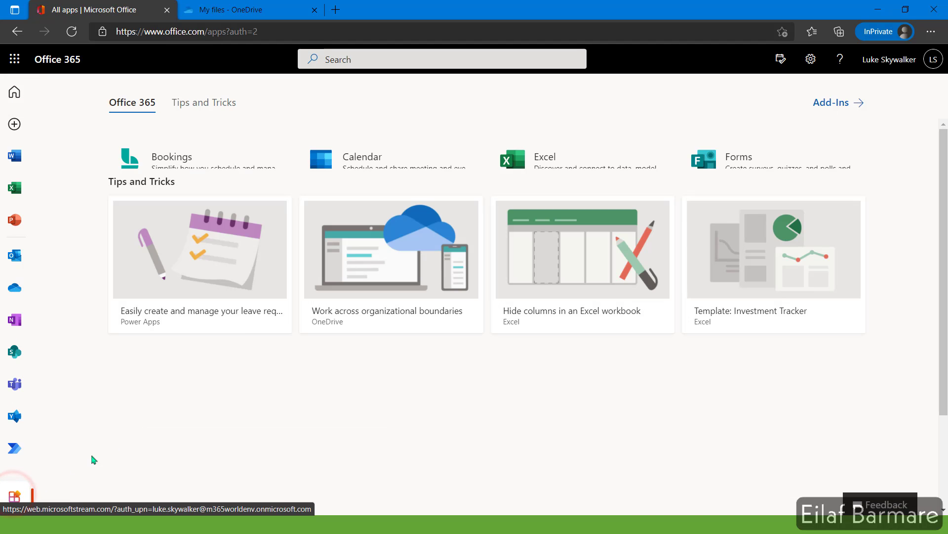